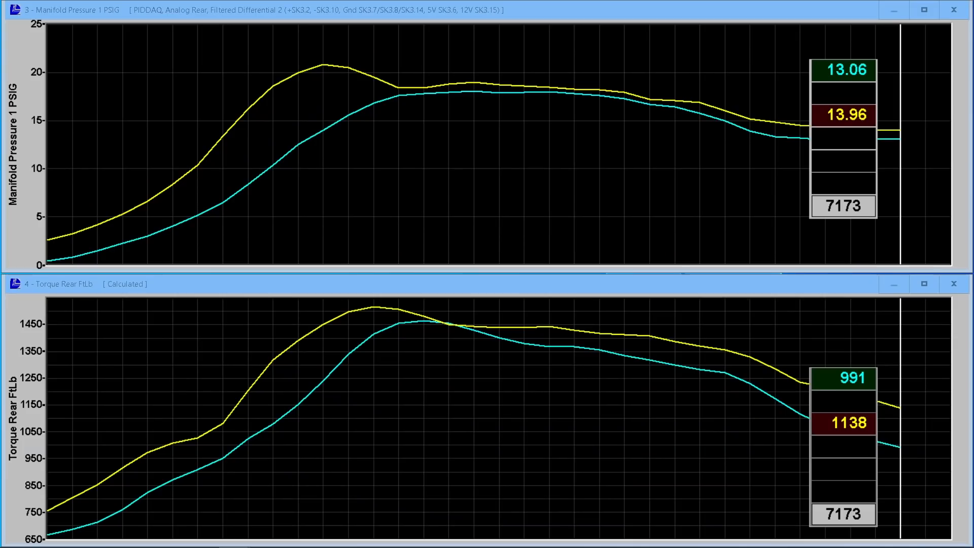
mouse_move(209, 142)
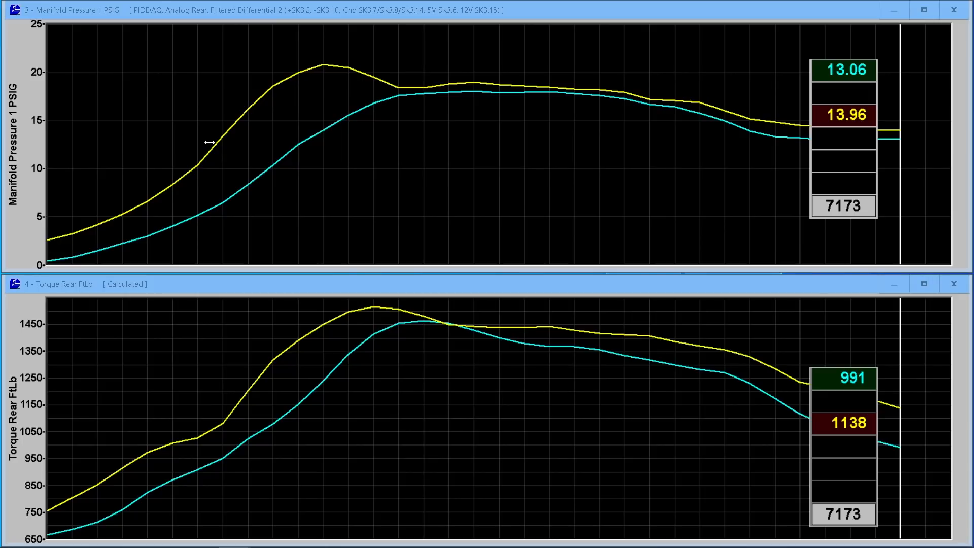
mouse_move(337, 131)
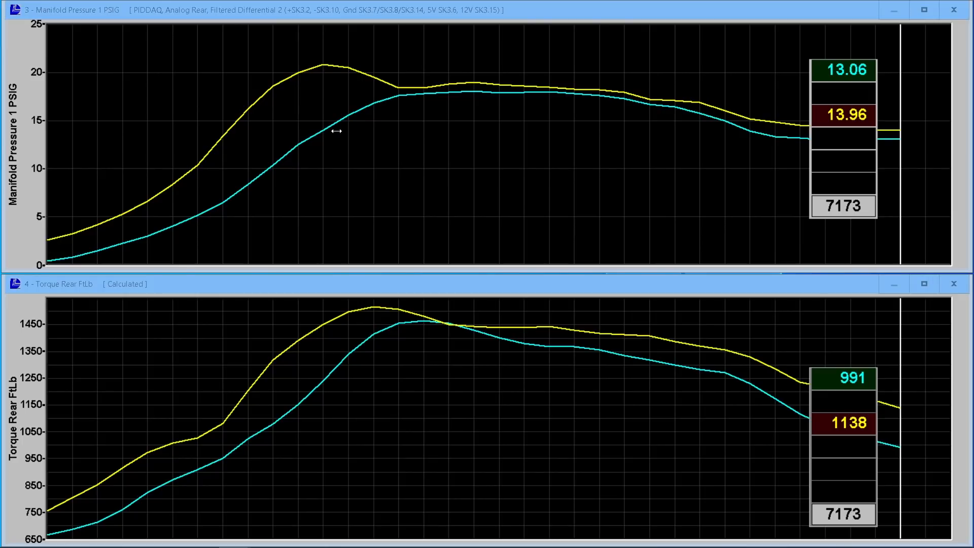
left_click_drag(881, 137, 322, 137)
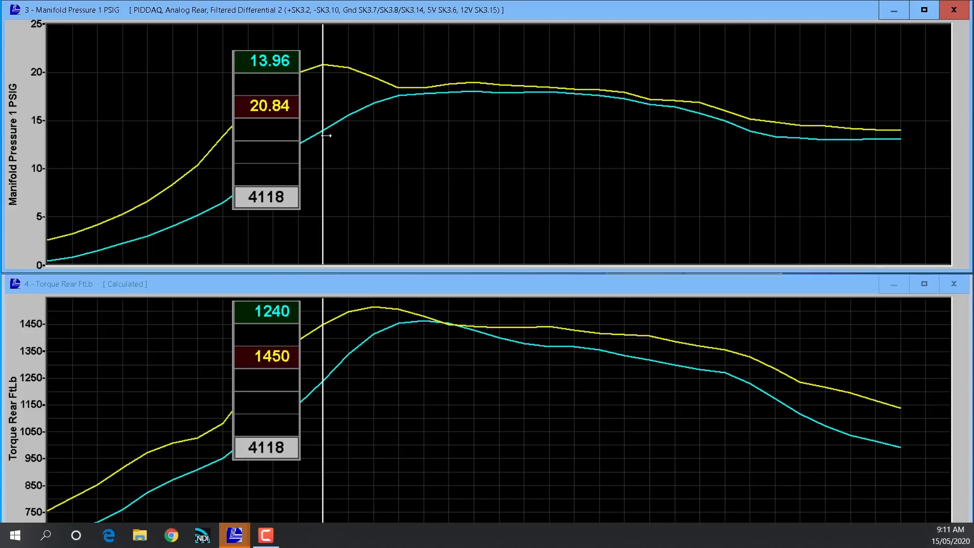
mouse_move(890, 109)
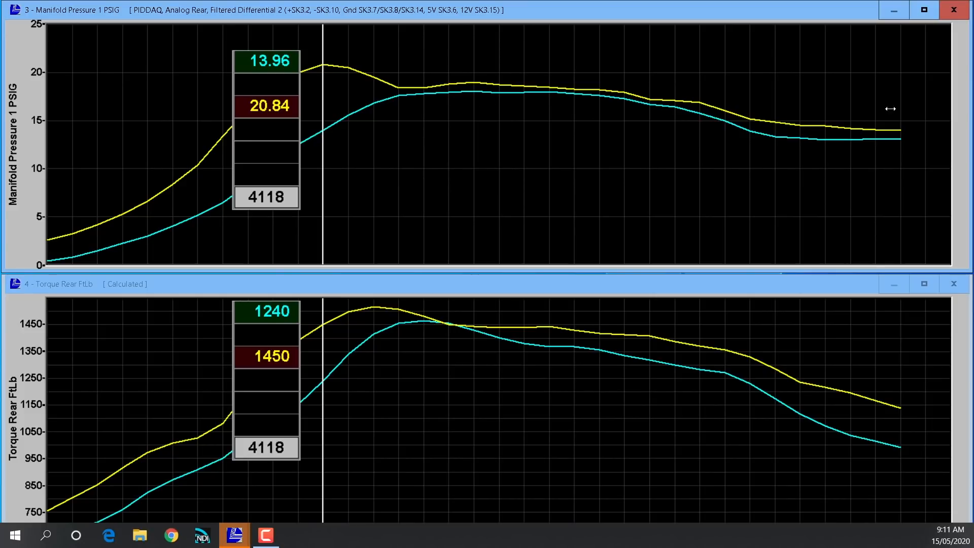
mouse_move(891, 151)
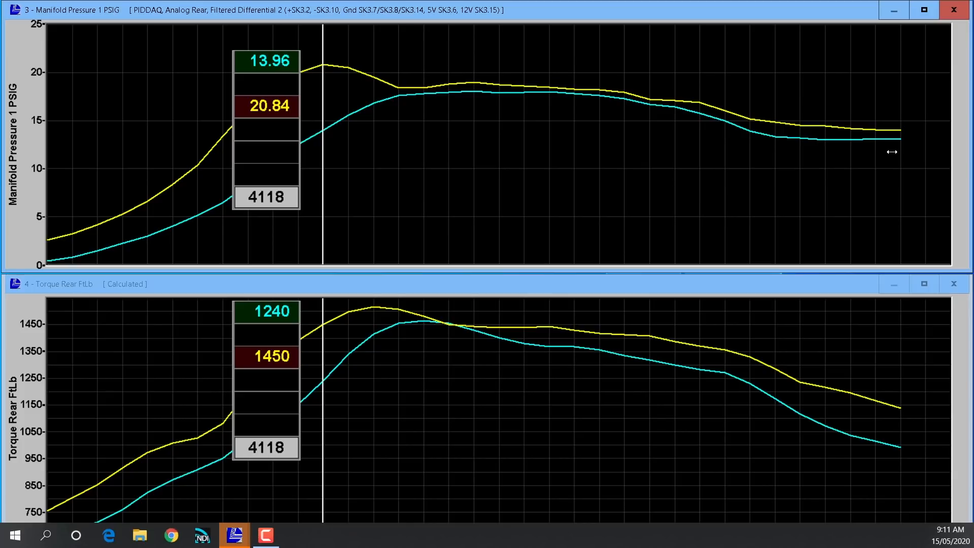
left_click_drag(322, 149, 899, 149)
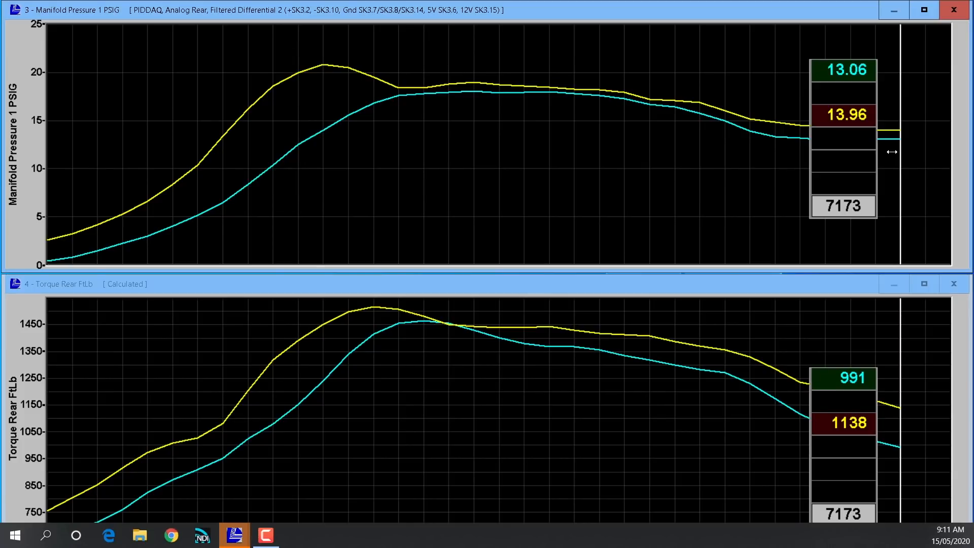